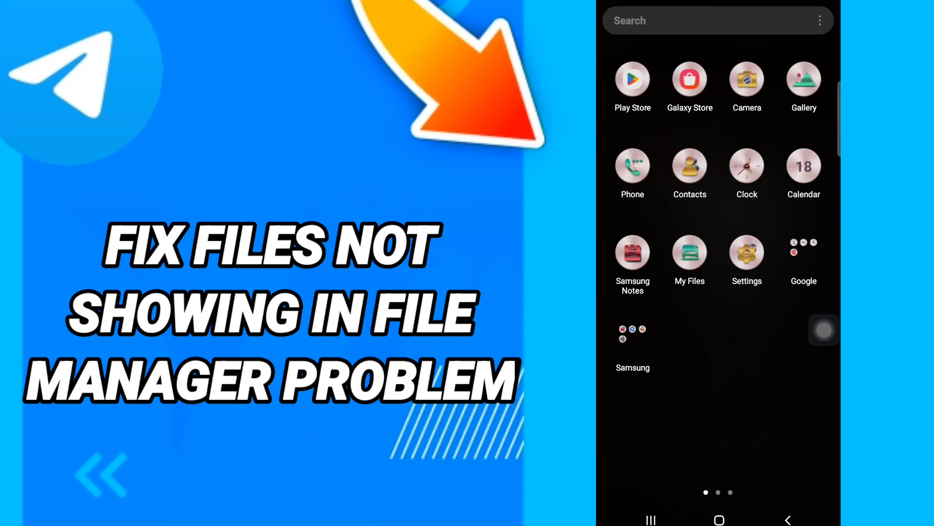
Go from the home screen into Settings and its Apps list
click(746, 252)
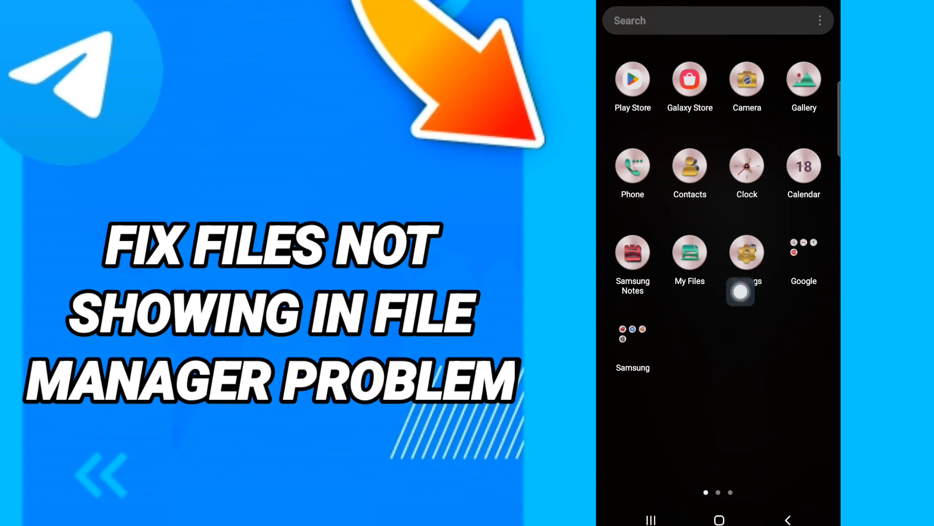
click(747, 252)
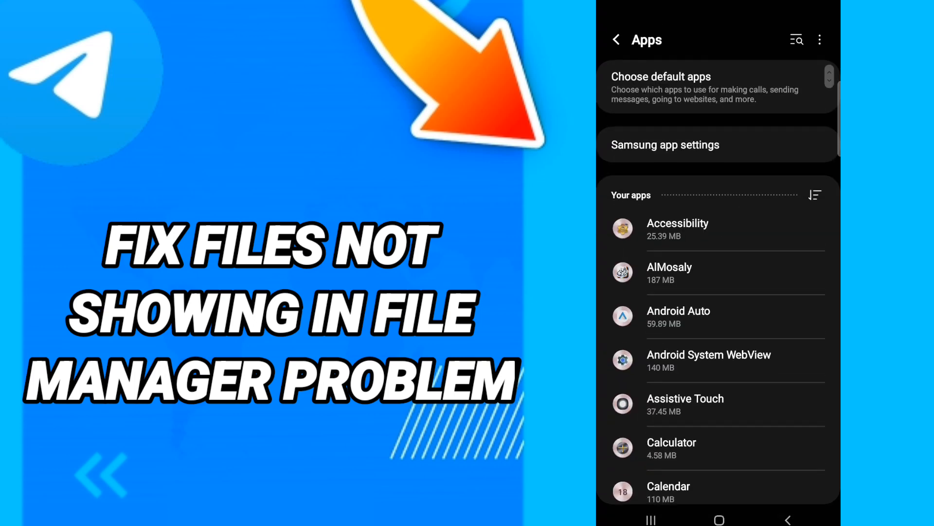
Force-stop Telegram and view its storage page: 105 MB total, 0 B cache
scroll(down, 3)
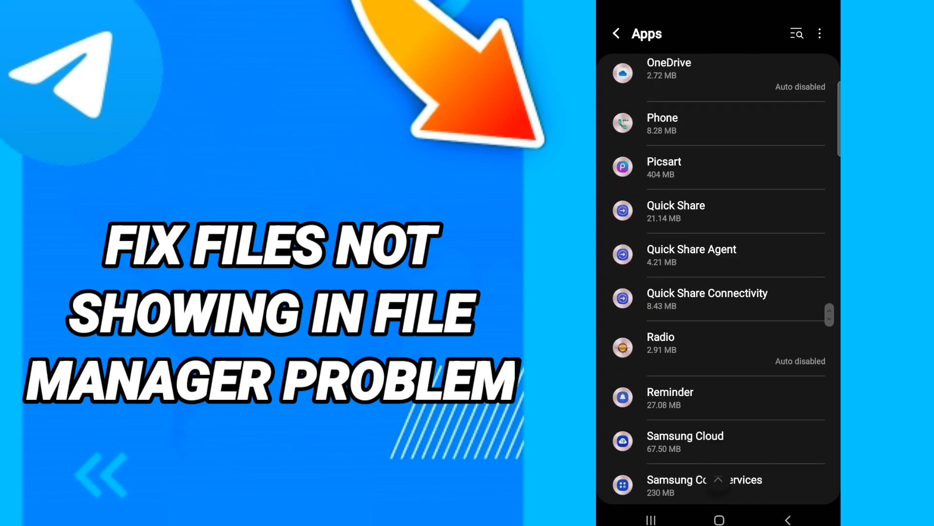
scroll(down, 3)
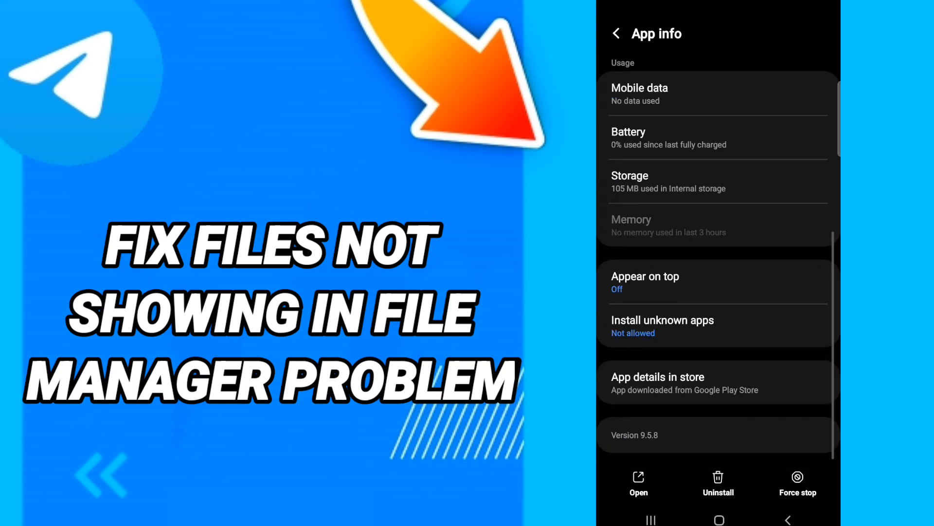
click(797, 484)
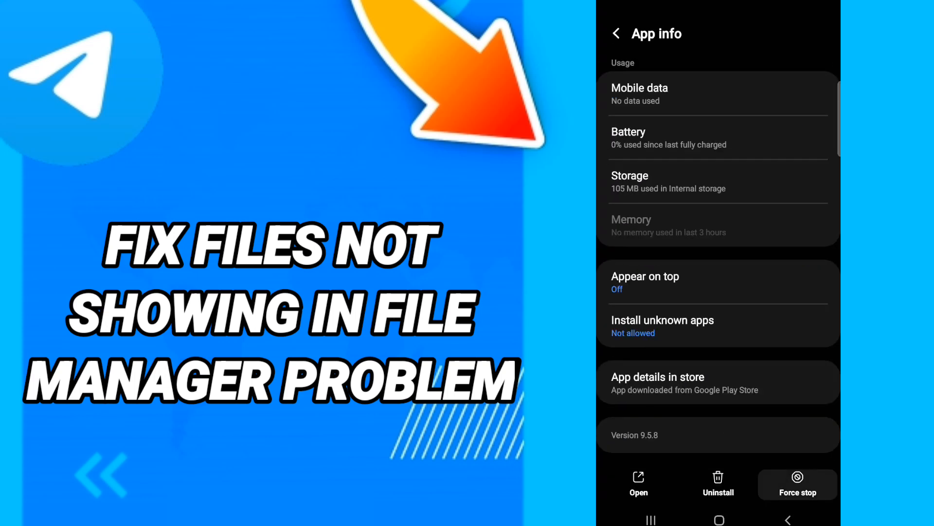
click(719, 181)
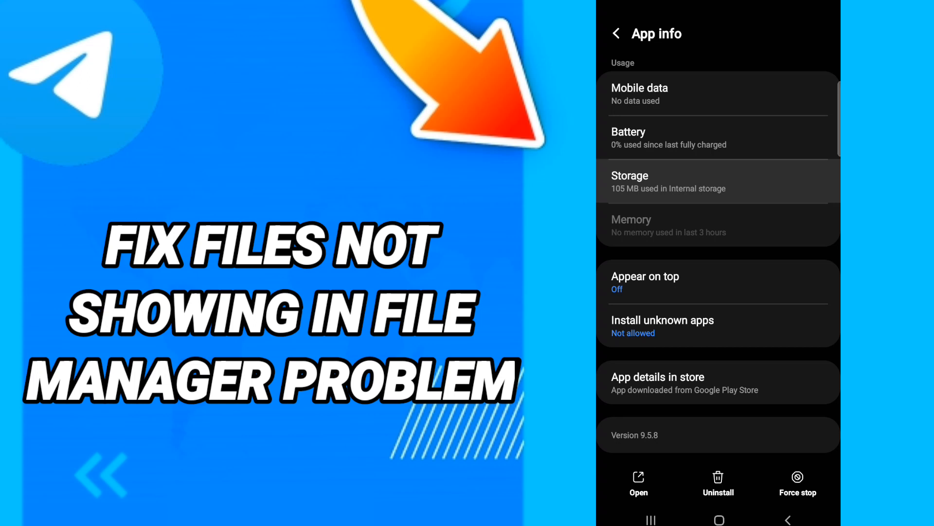
click(717, 181)
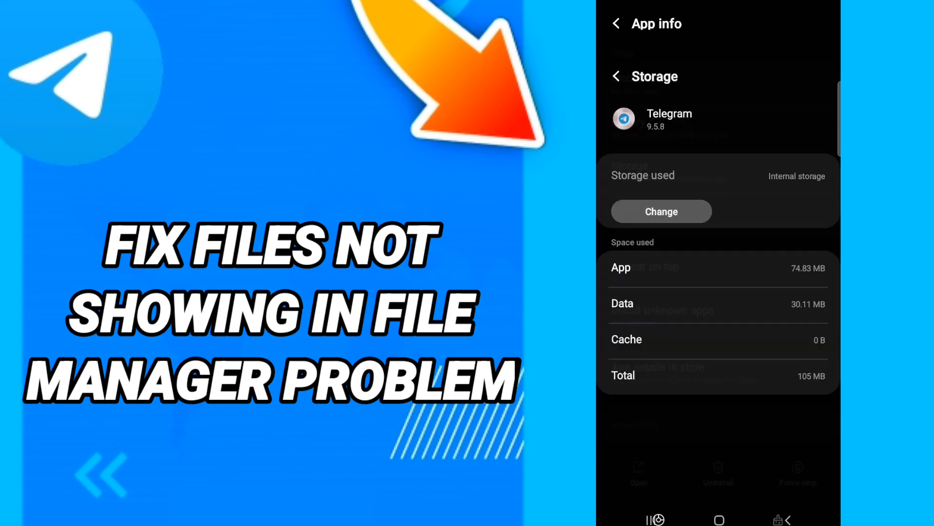